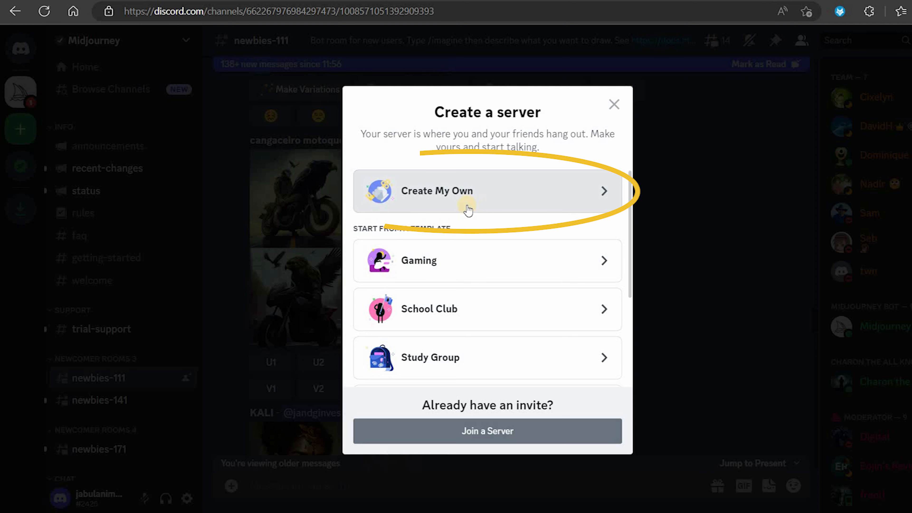
Step: Choose Create My Own to build the server from scratch instead of a template
click(468, 202)
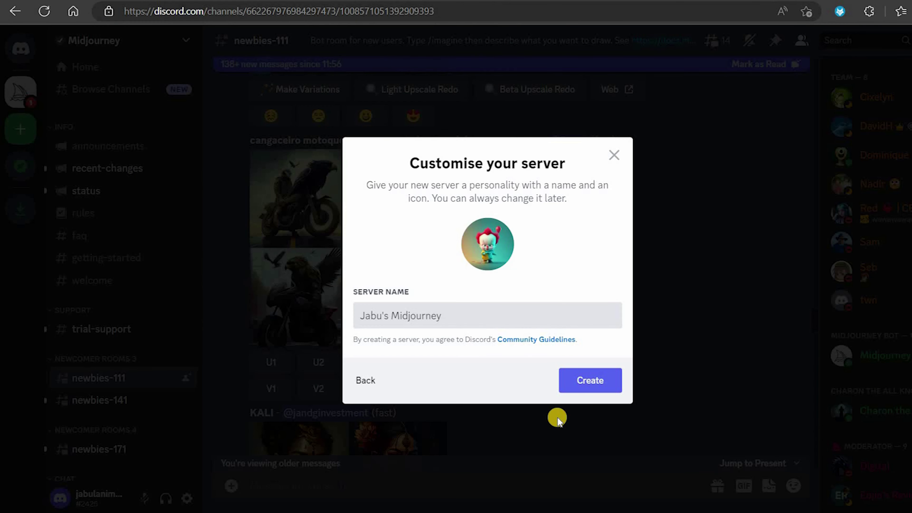
Step: Create the private server with the custom icon and the Midjourney server name
click(590, 380)
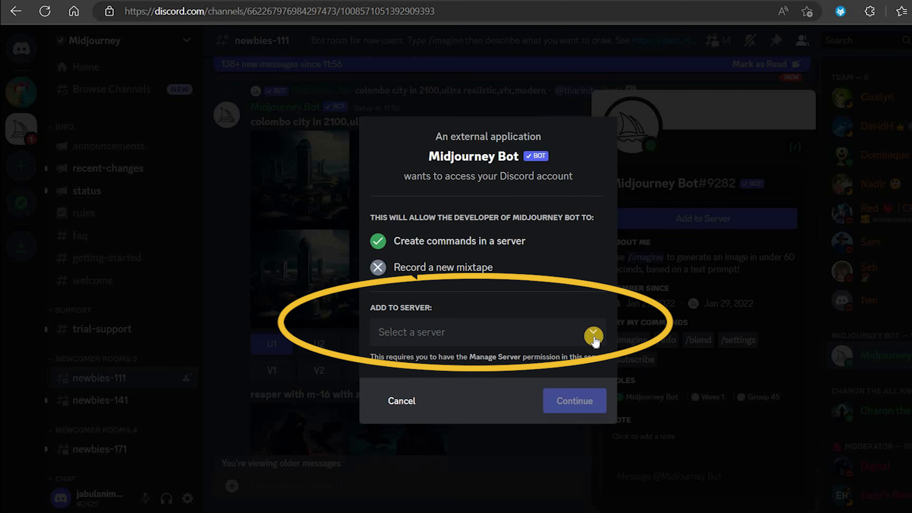
Step: Select the new server for the Midjourney Bot to join and authorise it
click(575, 401)
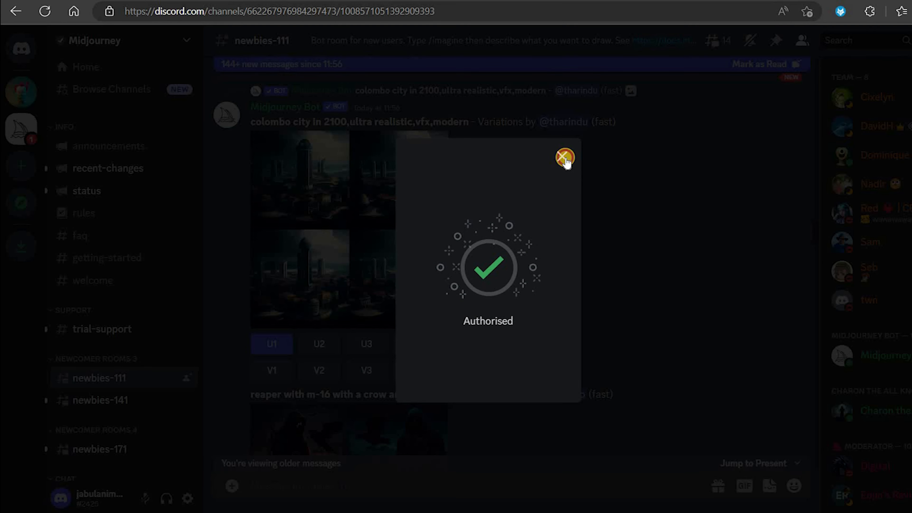